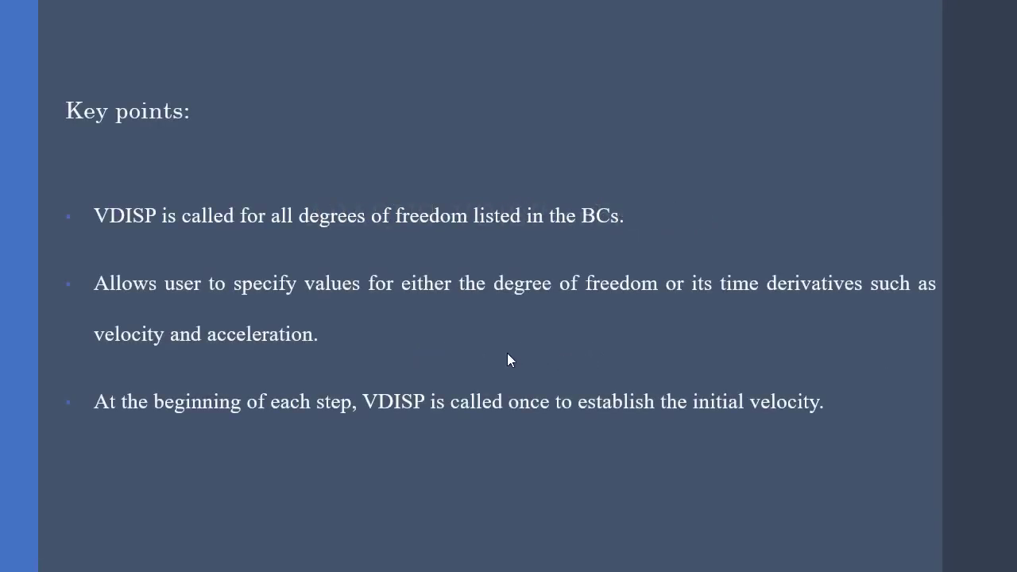
{"action": "mouse_move", "coordinate": [675, 326]}
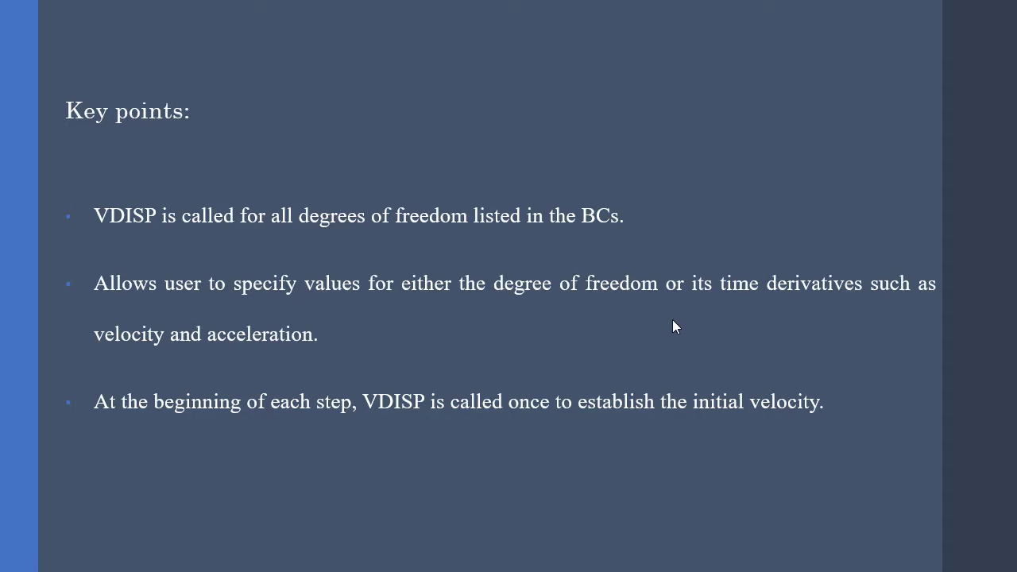
{"action": "mouse_move", "coordinate": [668, 333]}
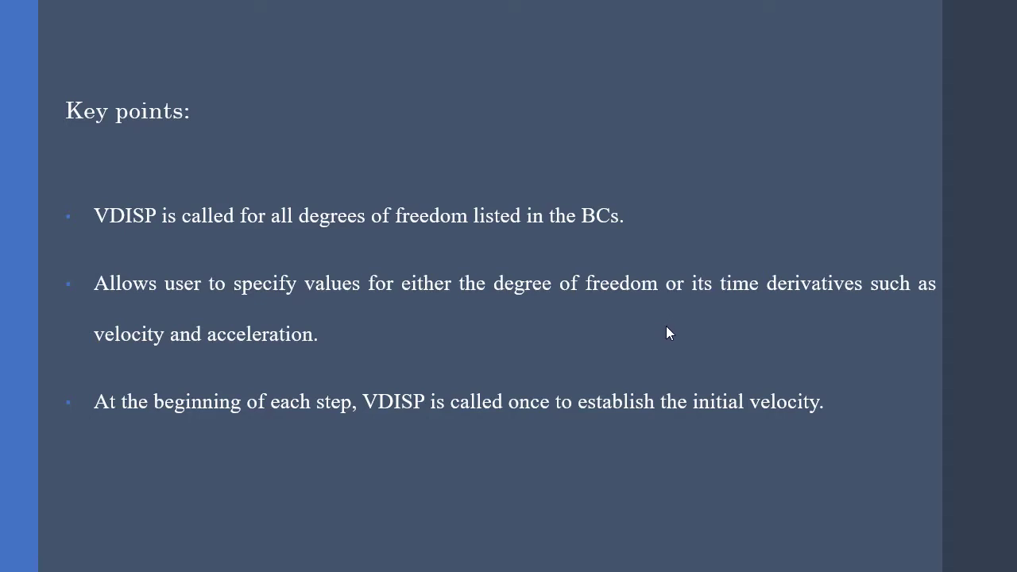
{"action": "mouse_move", "coordinate": [631, 479]}
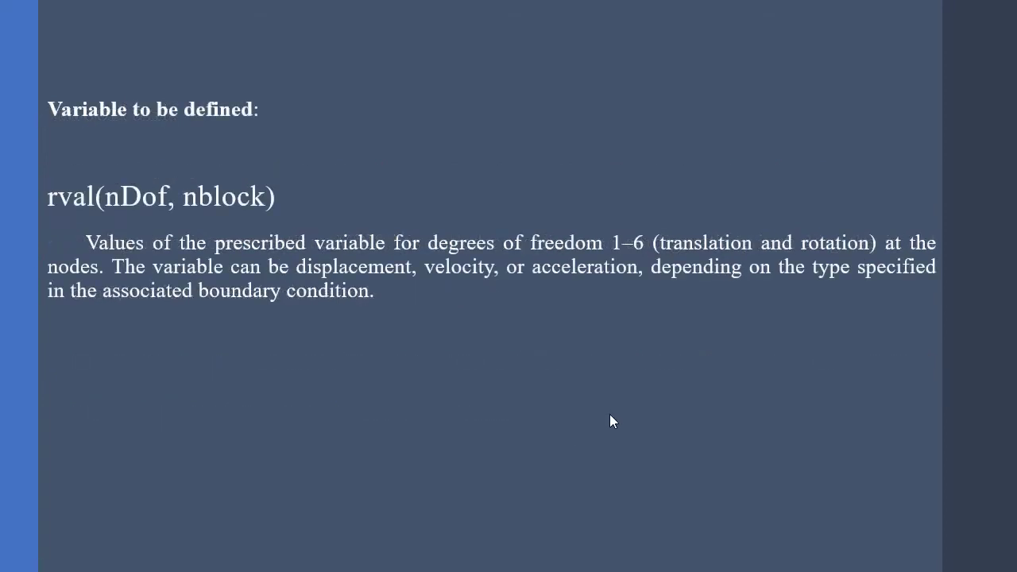
{"action": "mouse_move", "coordinate": [432, 356]}
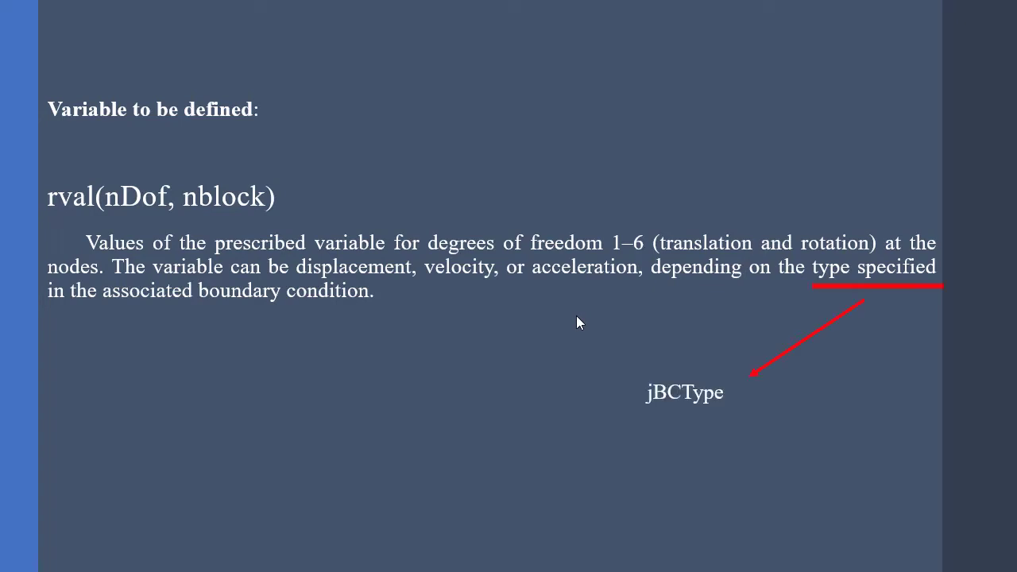
Advance to the slide listing variables passed in for information (nblock, nDof, stepTime).
{"action": "key", "text": "Right"}
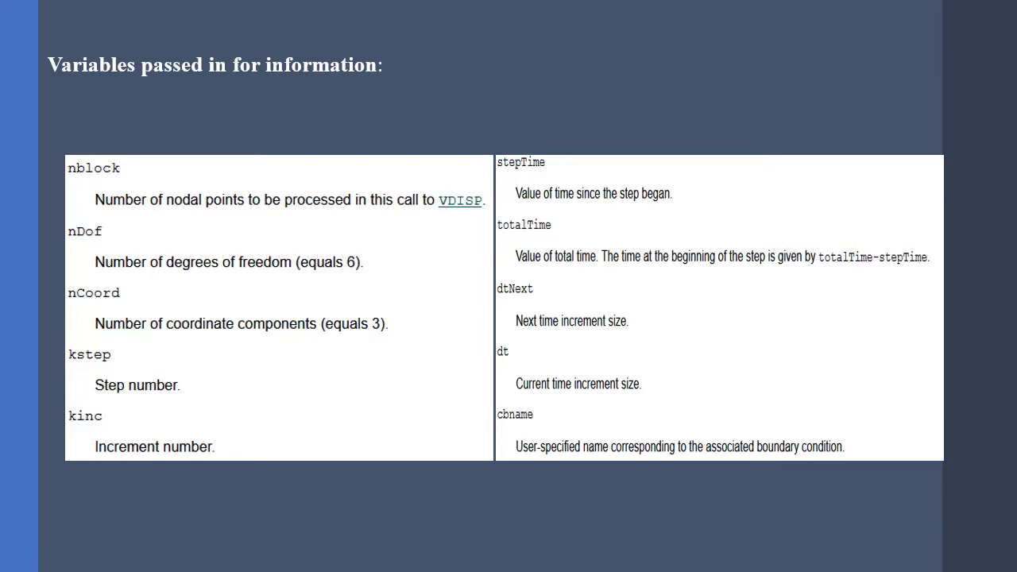
{"action": "mouse_move", "coordinate": [689, 454]}
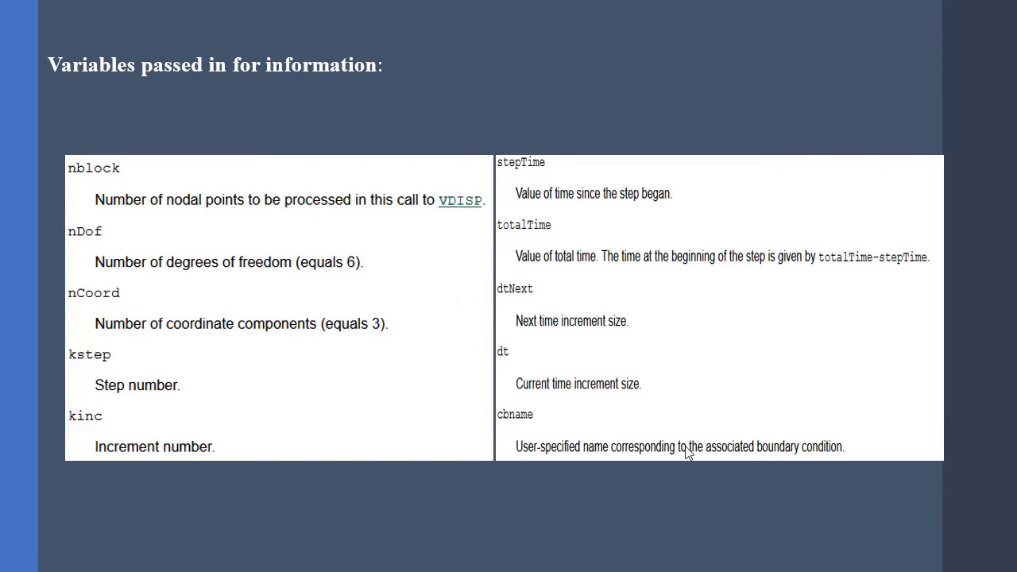
Point out the variables with the laser pointer and scroll on to the coordNp, u, v, a, rf slide.
{"action": "right_click", "coordinate": [689, 452]}
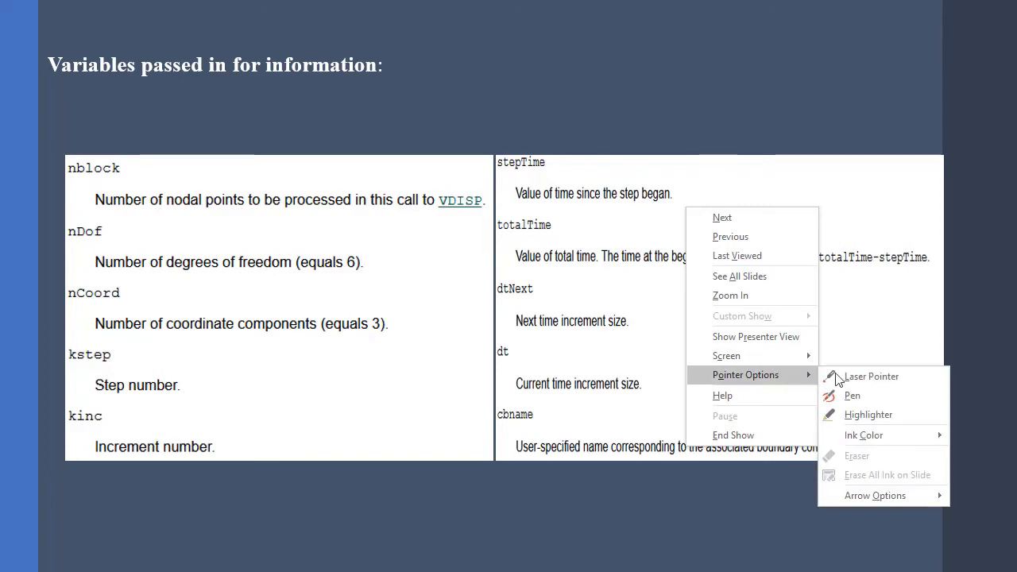
{"action": "left_click", "coordinate": [871, 377]}
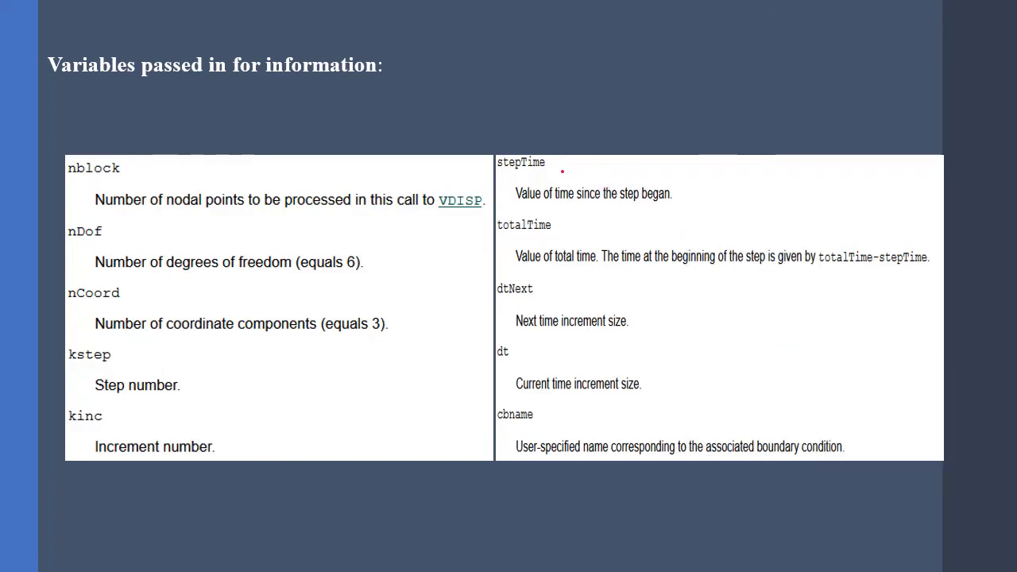
{"action": "left_click_drag", "start_coordinate": [564, 166], "coordinate": [616, 131]}
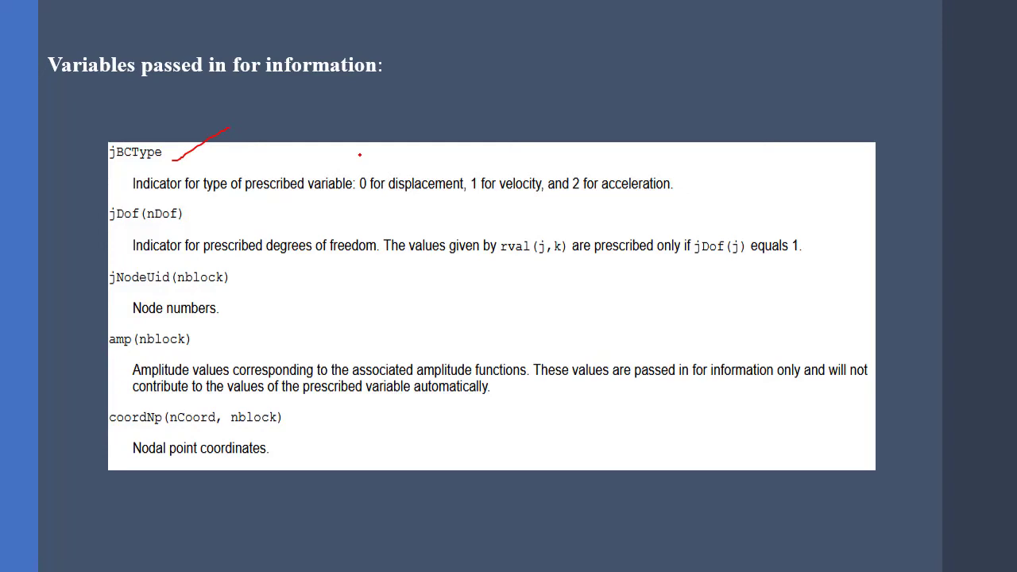
{"action": "scroll", "scroll_direction": "down", "scroll_amount": 3}
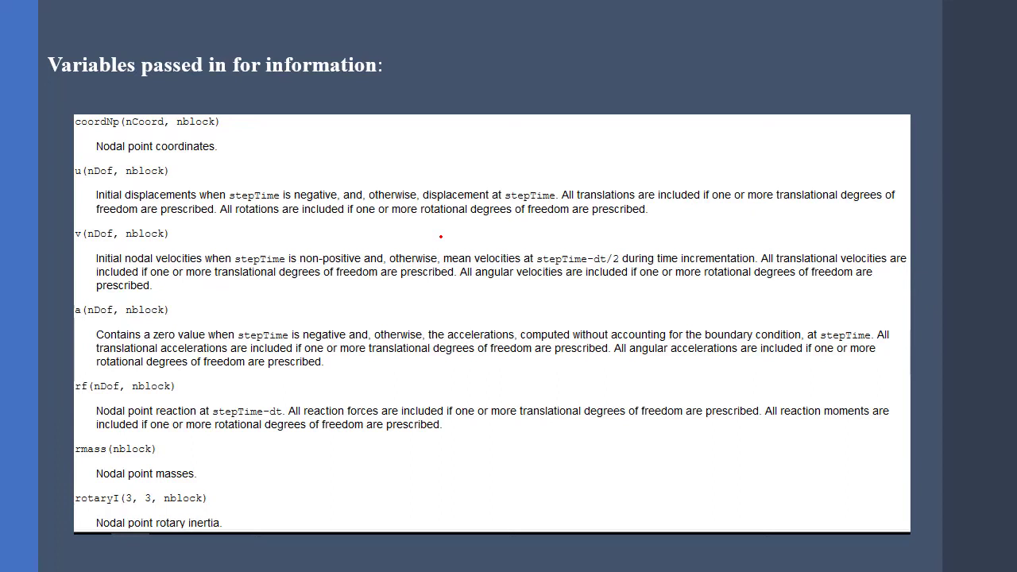
{"action": "mouse_move", "coordinate": [446, 234]}
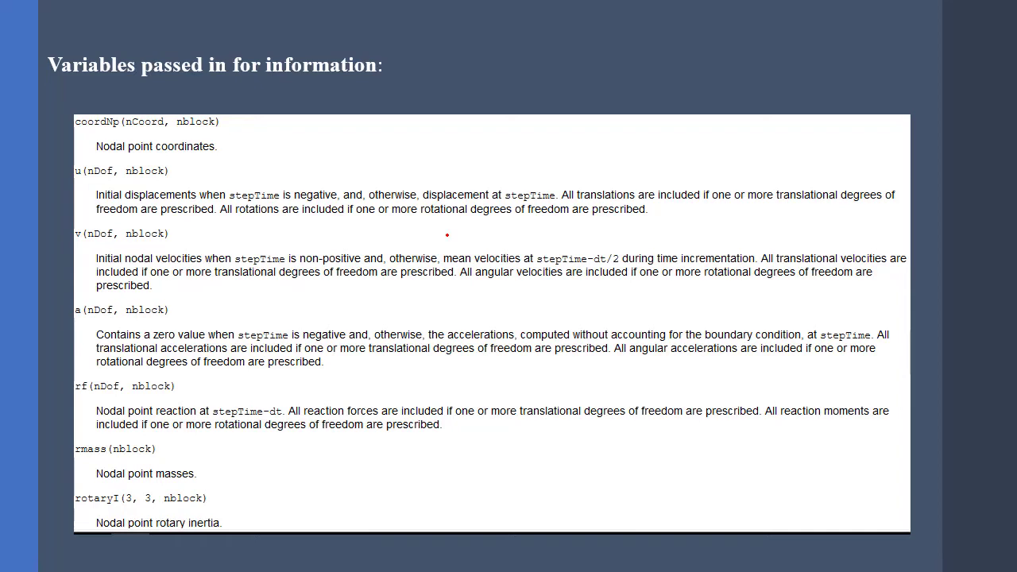
{"action": "mouse_move", "coordinate": [521, 421]}
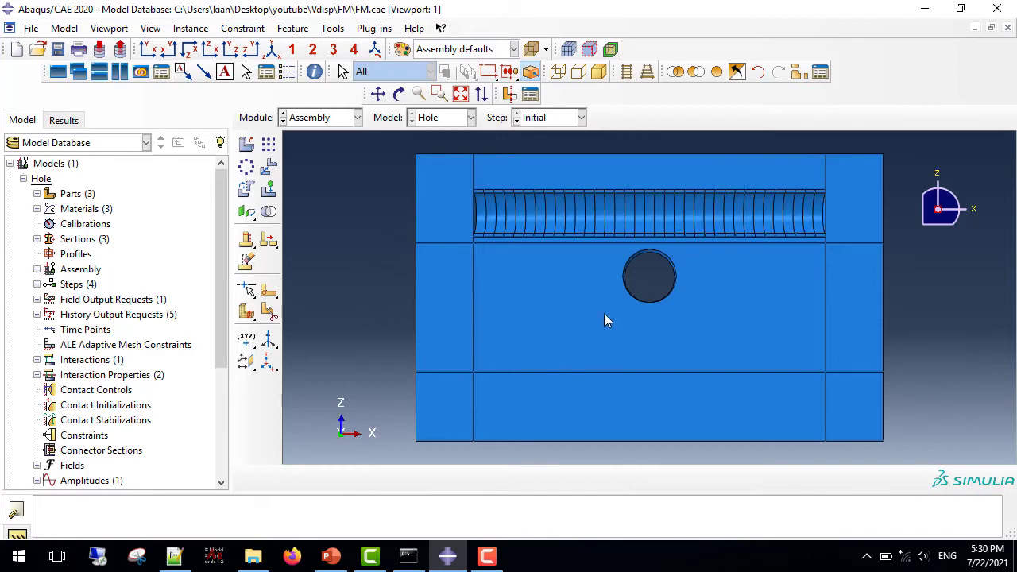
{"action": "mouse_move", "coordinate": [637, 306]}
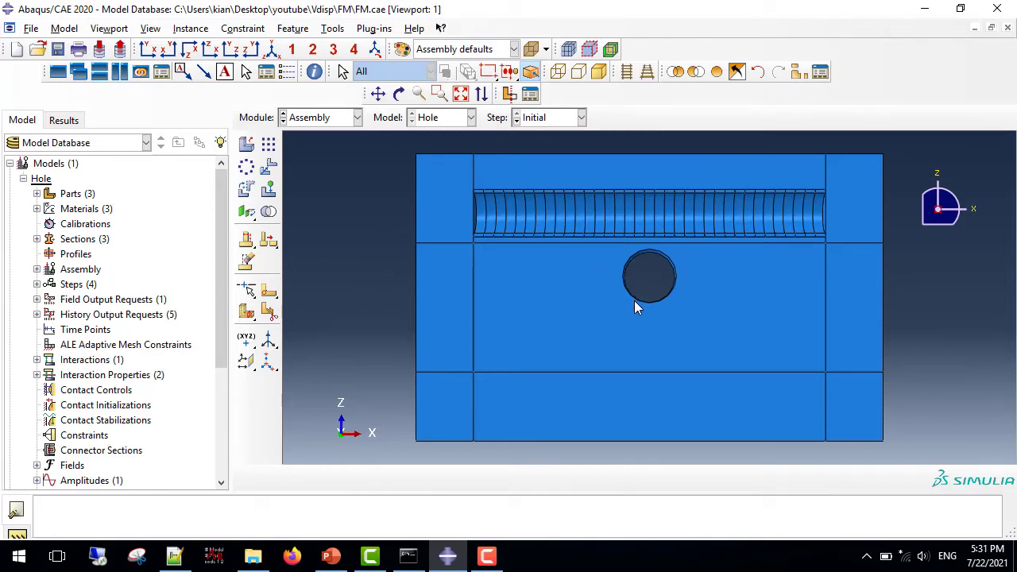
{"action": "mouse_move", "coordinate": [652, 314]}
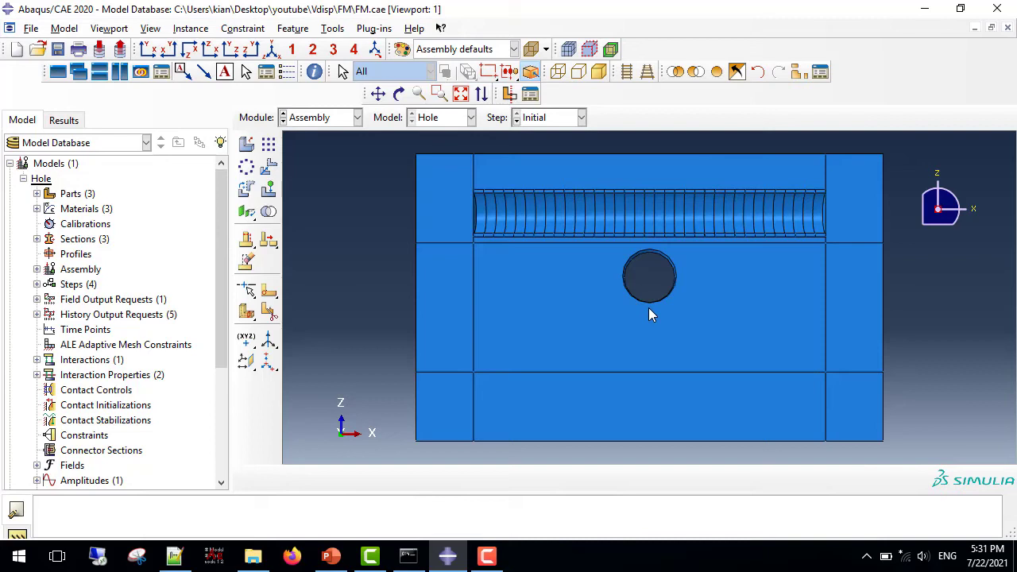
{"action": "mouse_move", "coordinate": [722, 316]}
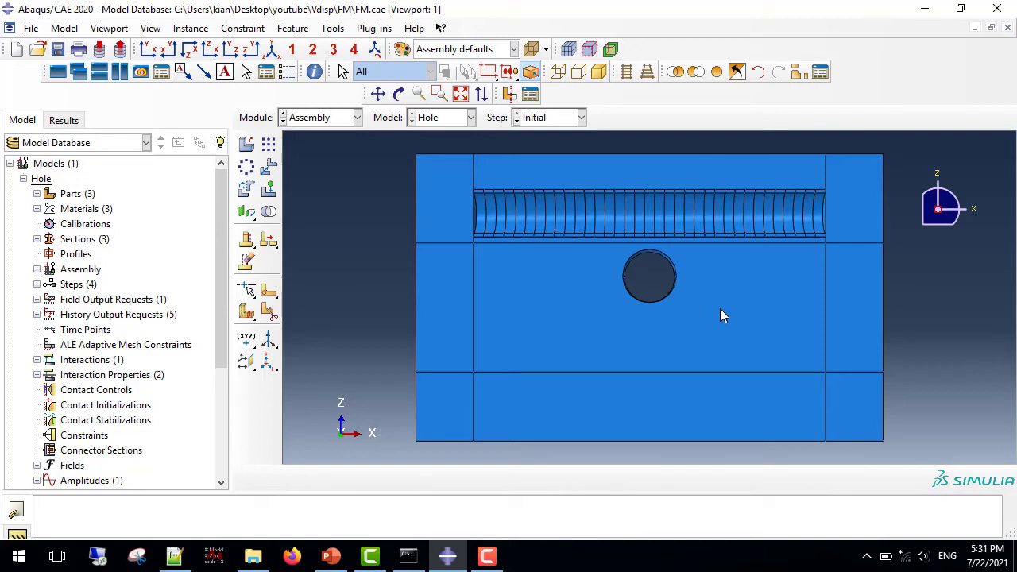
{"action": "mouse_move", "coordinate": [686, 317]}
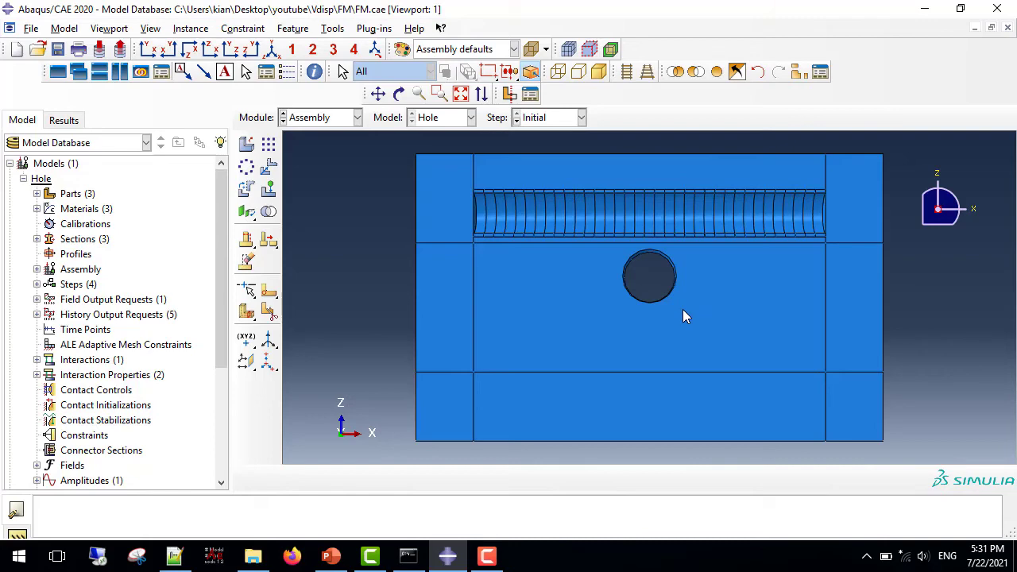
{"action": "mouse_move", "coordinate": [316, 141]}
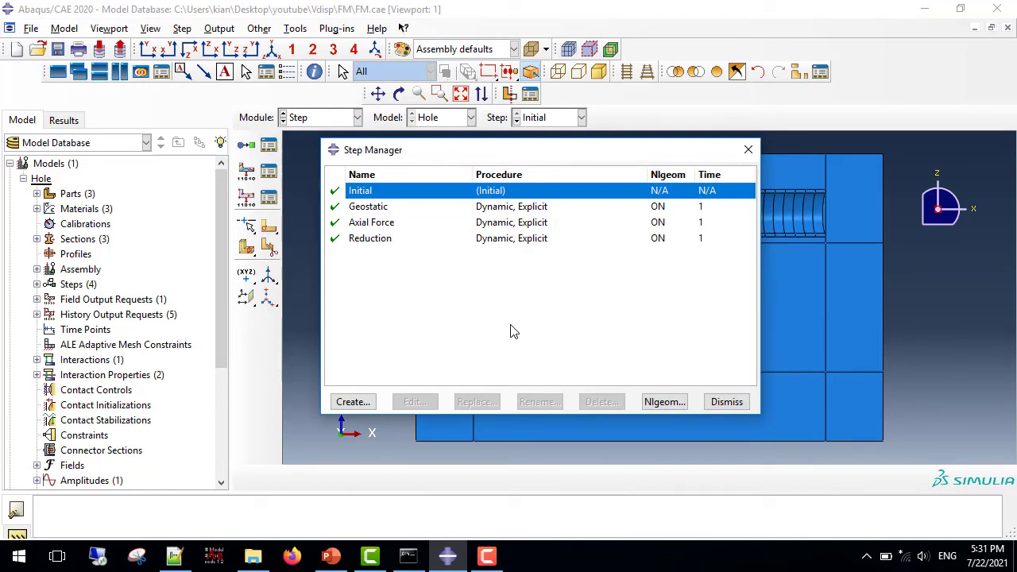
{"action": "mouse_move", "coordinate": [520, 334]}
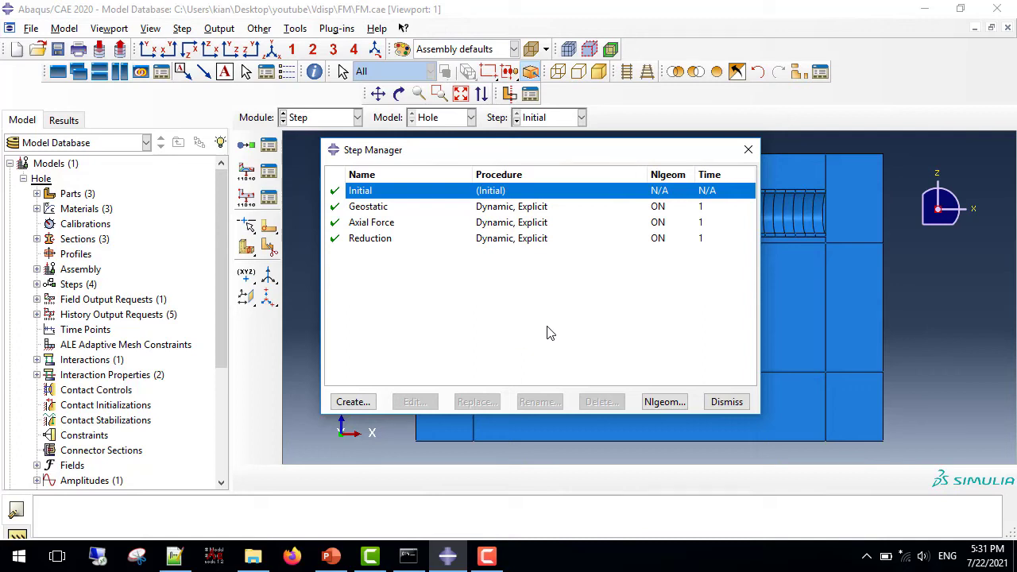
{"action": "mouse_move", "coordinate": [546, 321]}
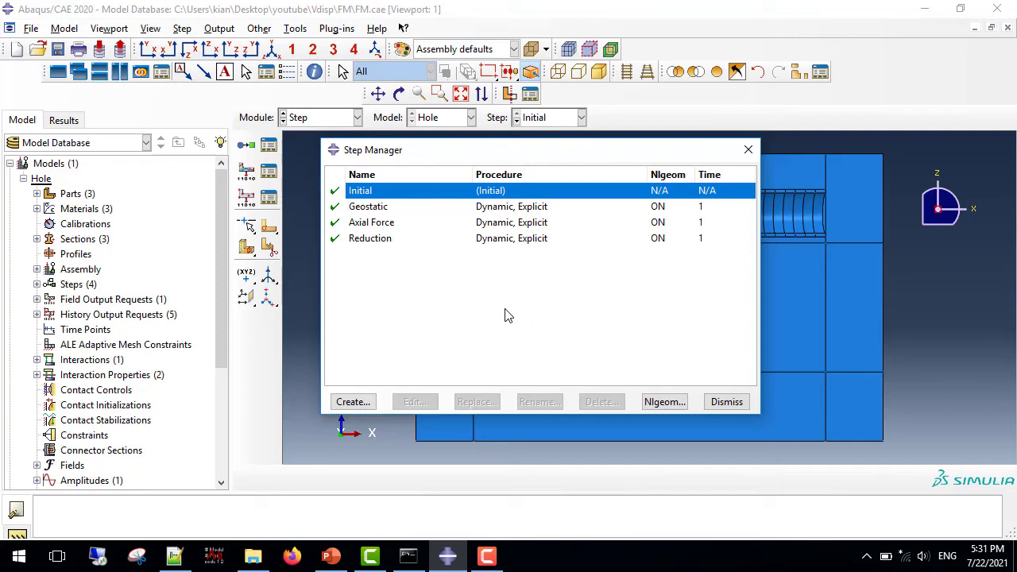
{"action": "mouse_move", "coordinate": [308, 451]}
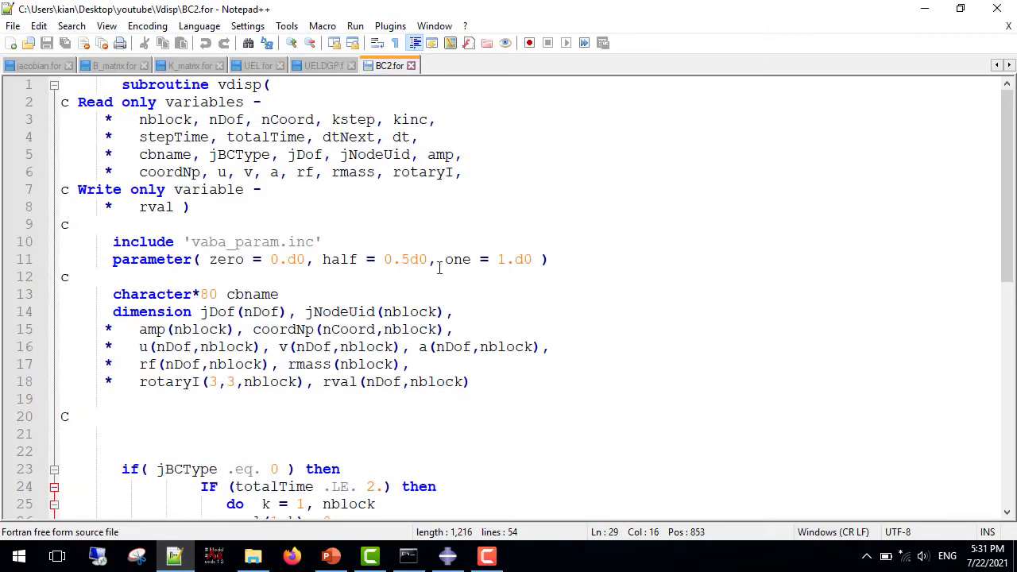
{"action": "left_click", "coordinate": [321, 241]}
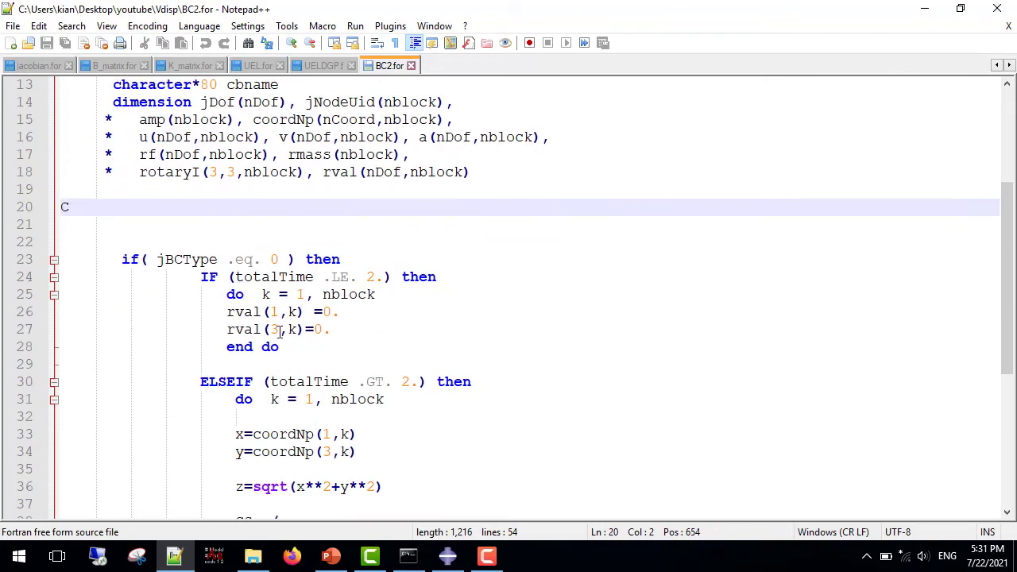
{"action": "triple_click", "coordinate": [231, 259]}
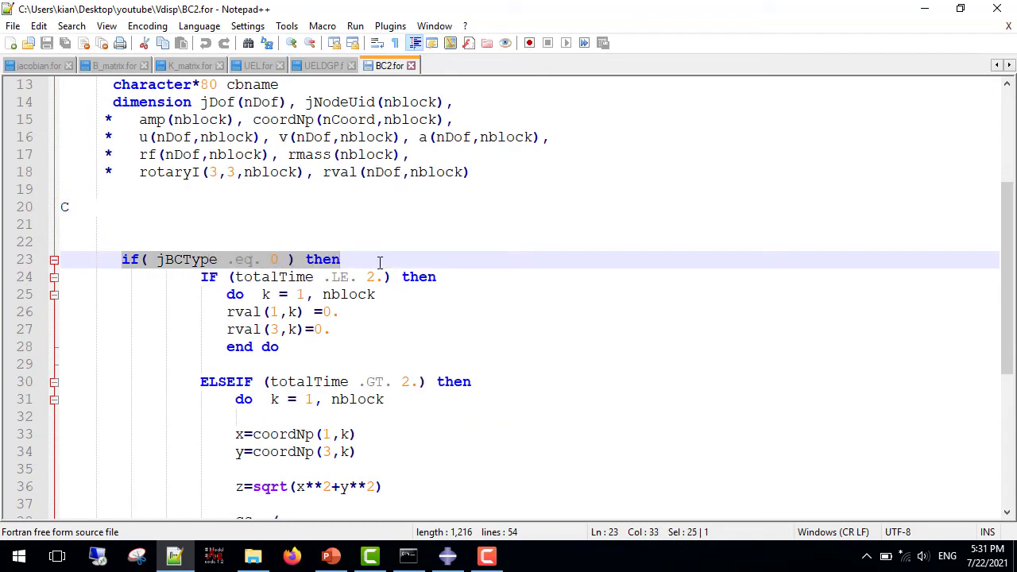
{"action": "left_click", "coordinate": [343, 259]}
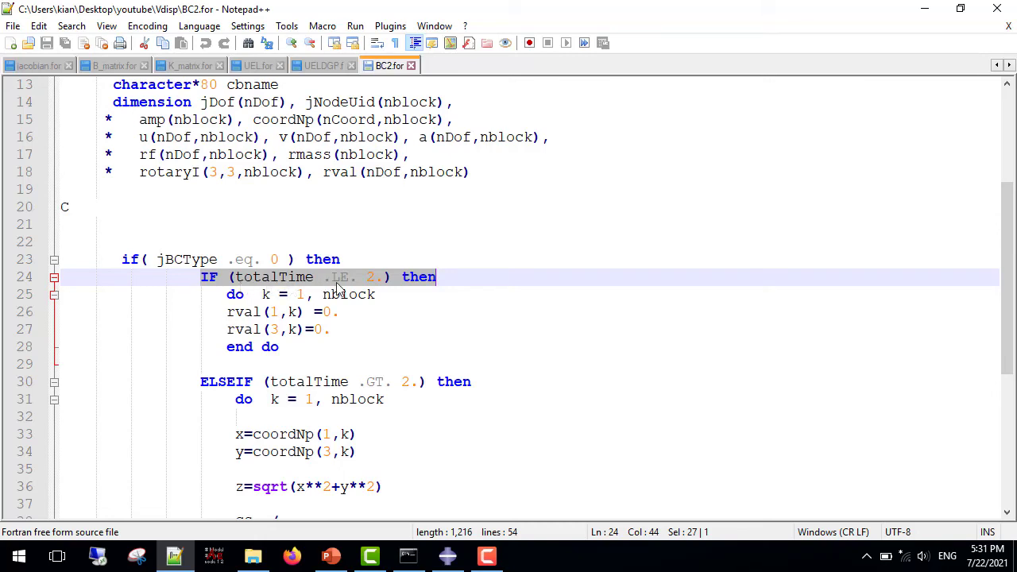
{"action": "scroll", "scroll_direction": "down", "scroll_amount": 3}
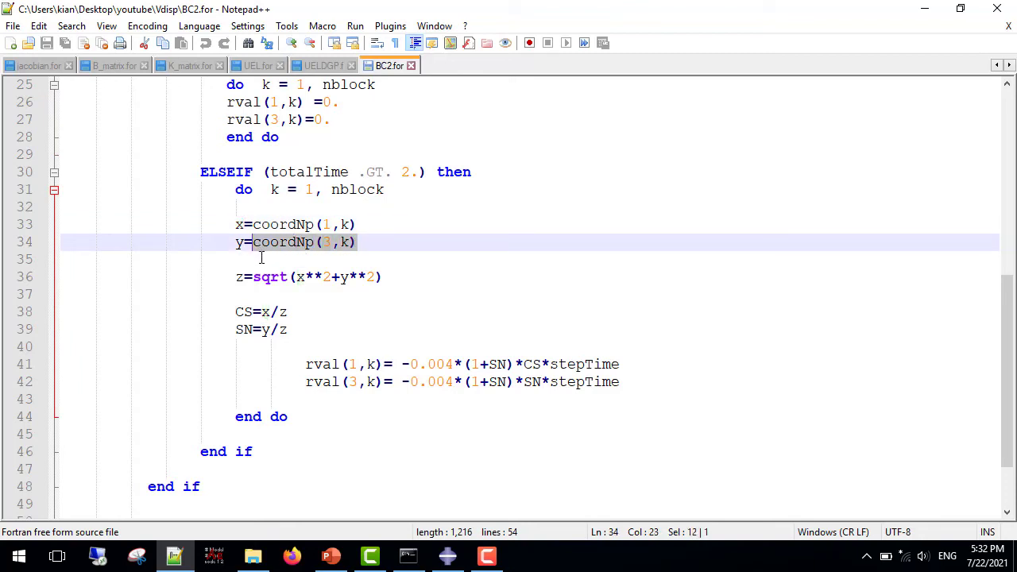
{"action": "mouse_move", "coordinate": [235, 250]}
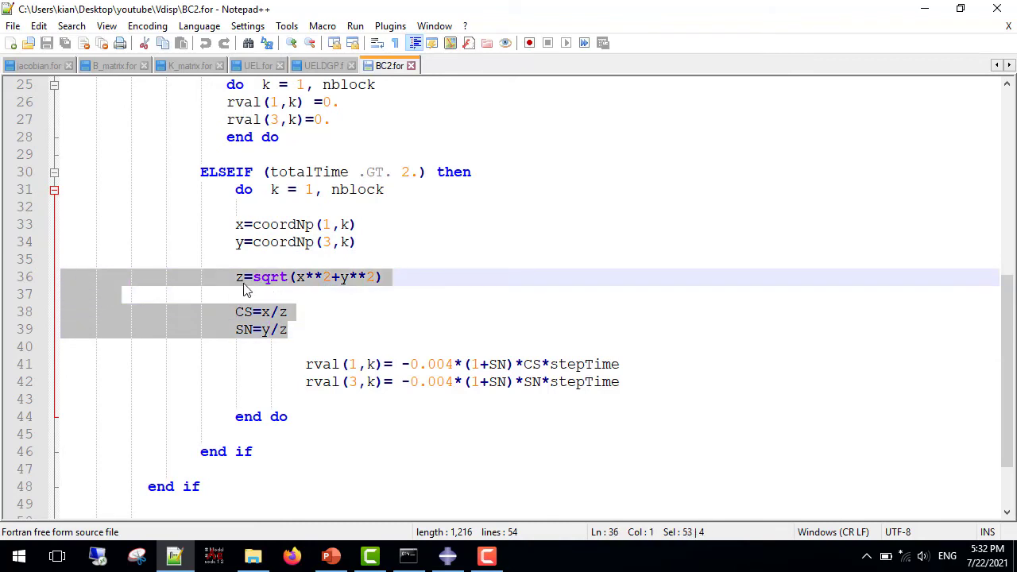
{"action": "mouse_move", "coordinate": [248, 326]}
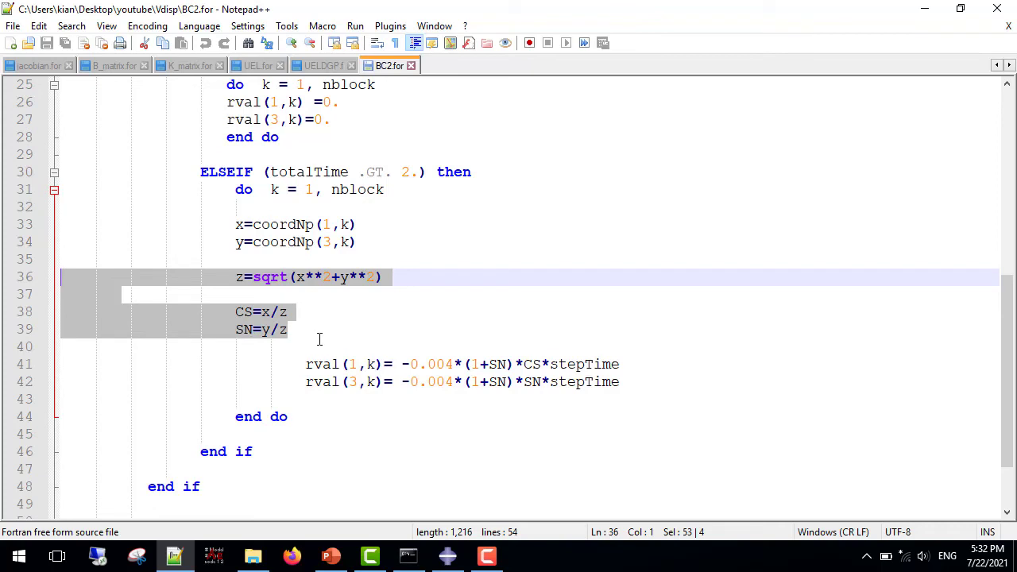
{"action": "mouse_move", "coordinate": [340, 331]}
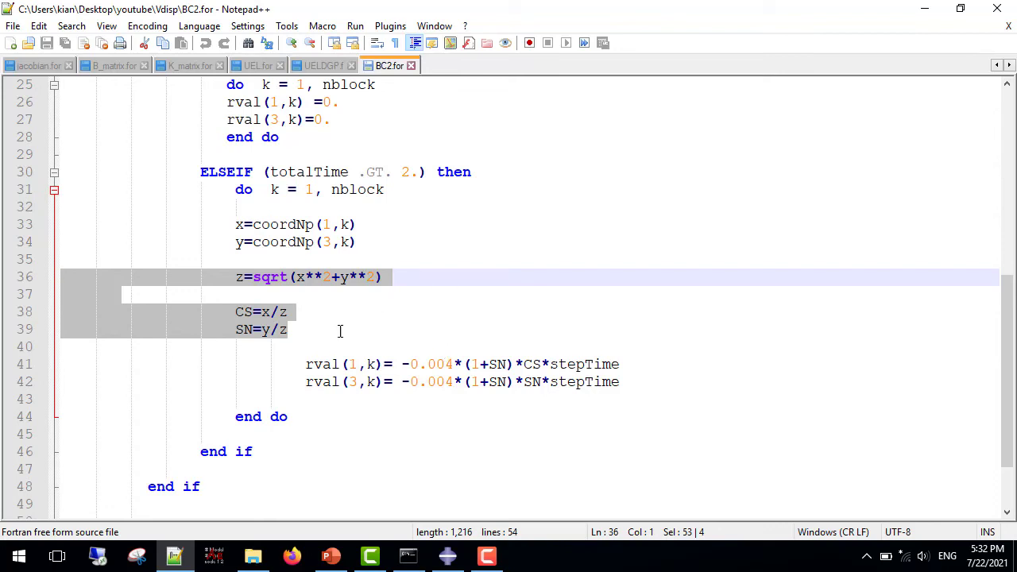
{"action": "mouse_move", "coordinate": [452, 344]}
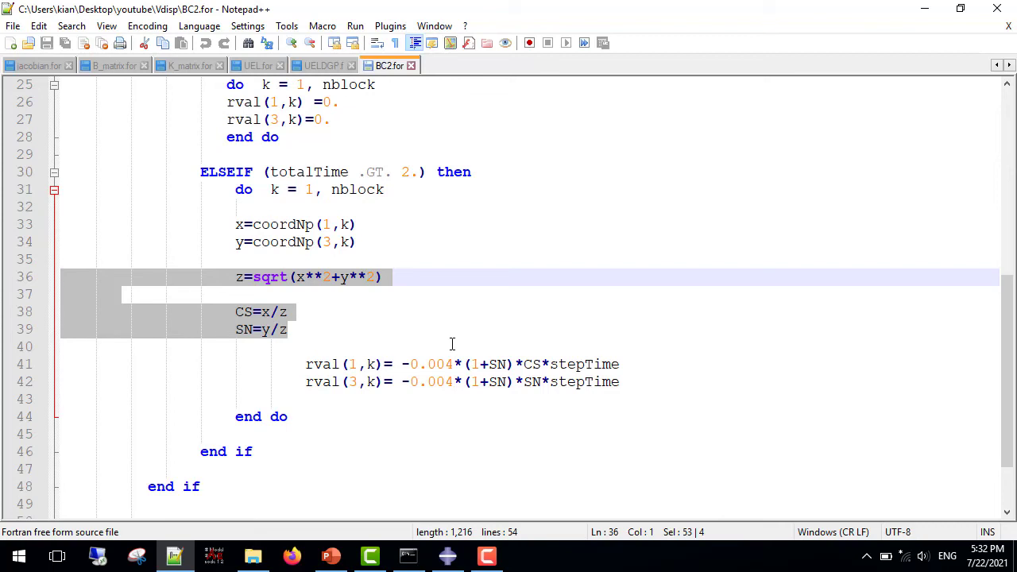
{"action": "mouse_move", "coordinate": [454, 343]}
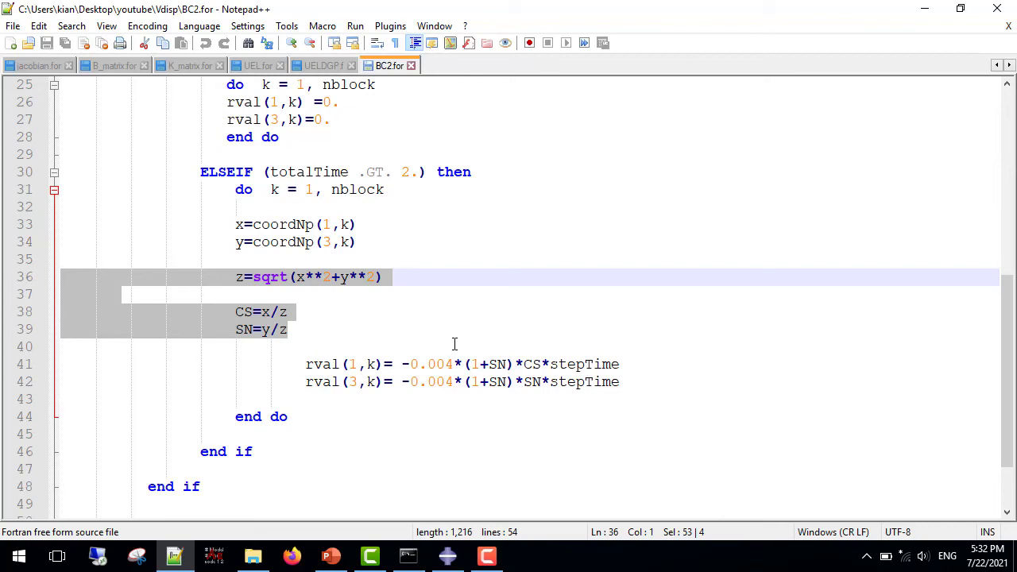
{"action": "mouse_move", "coordinate": [378, 333]}
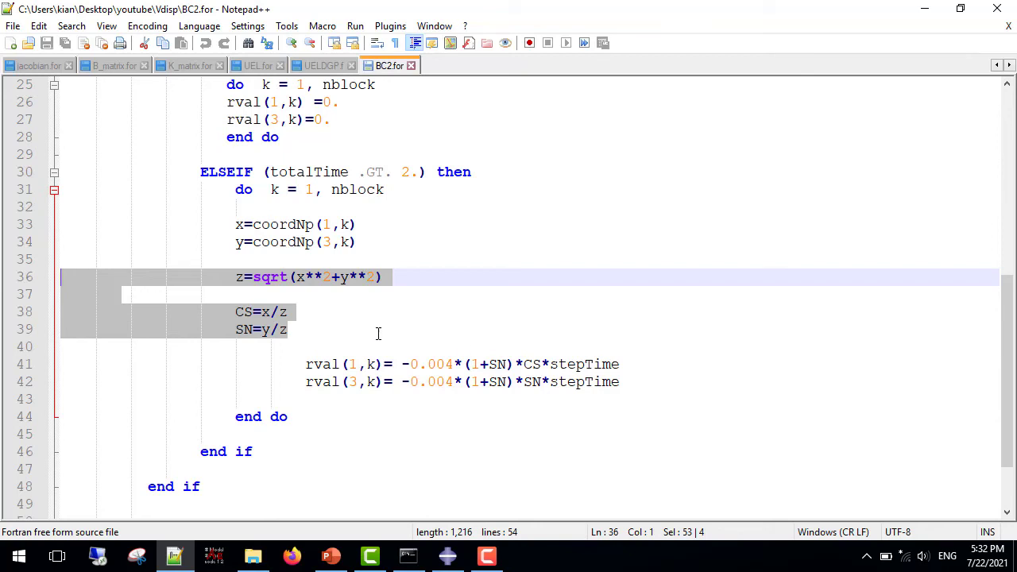
{"action": "mouse_move", "coordinate": [626, 382]}
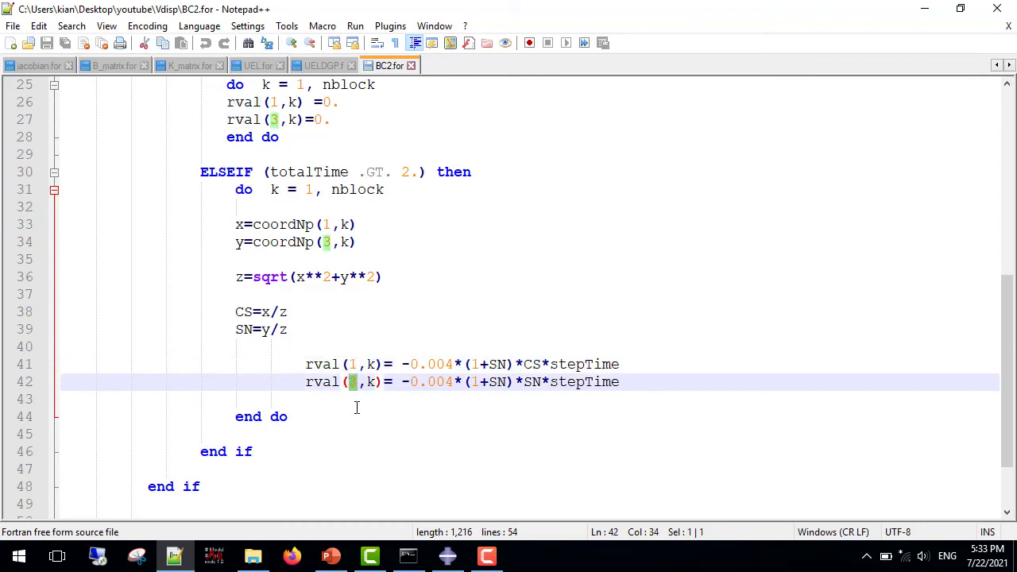
{"action": "mouse_move", "coordinate": [518, 400]}
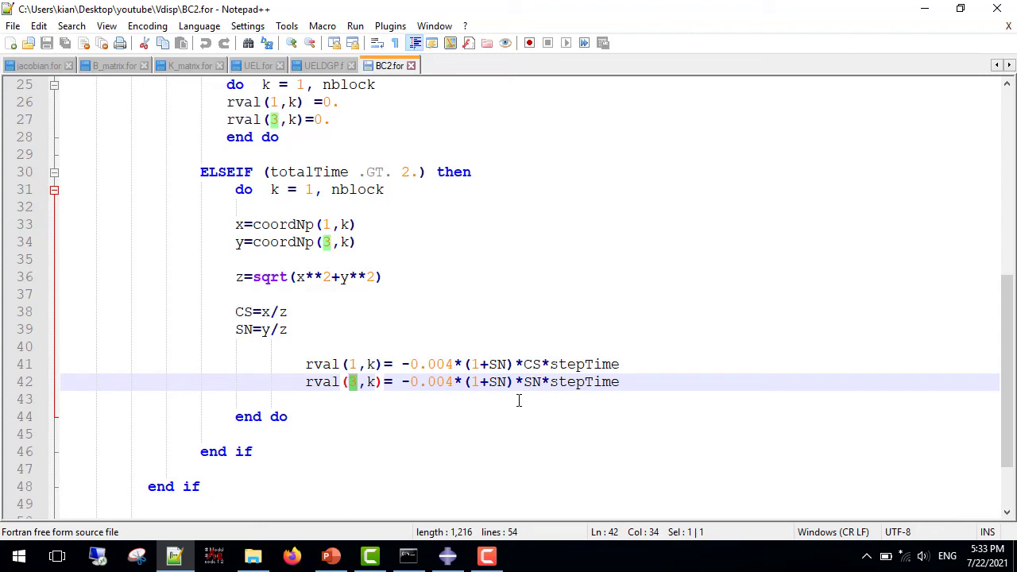
{"action": "mouse_move", "coordinate": [548, 364]}
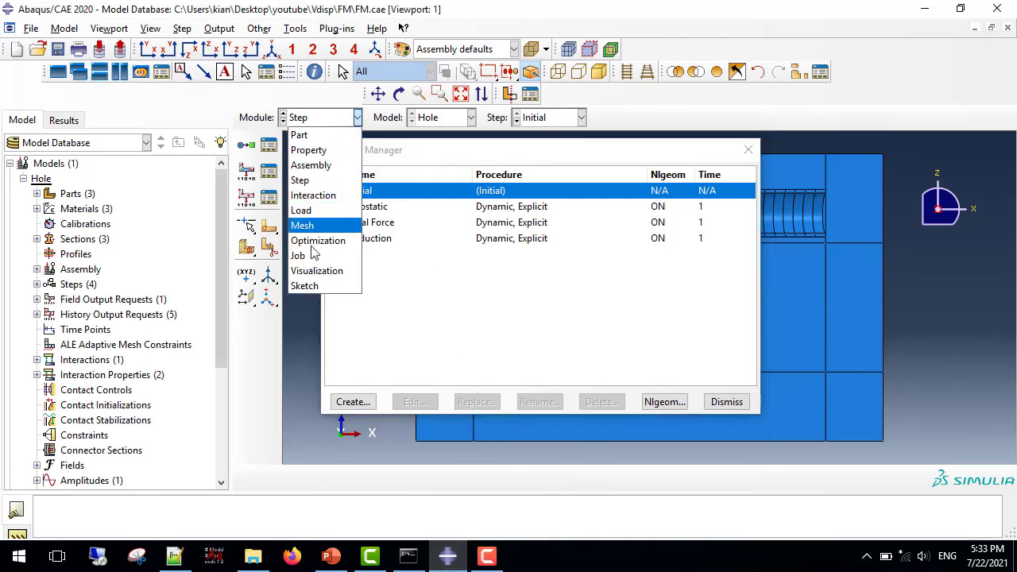
Open Job-1's completed results in Visualization from the Job module.
{"action": "left_click", "coordinate": [297, 255]}
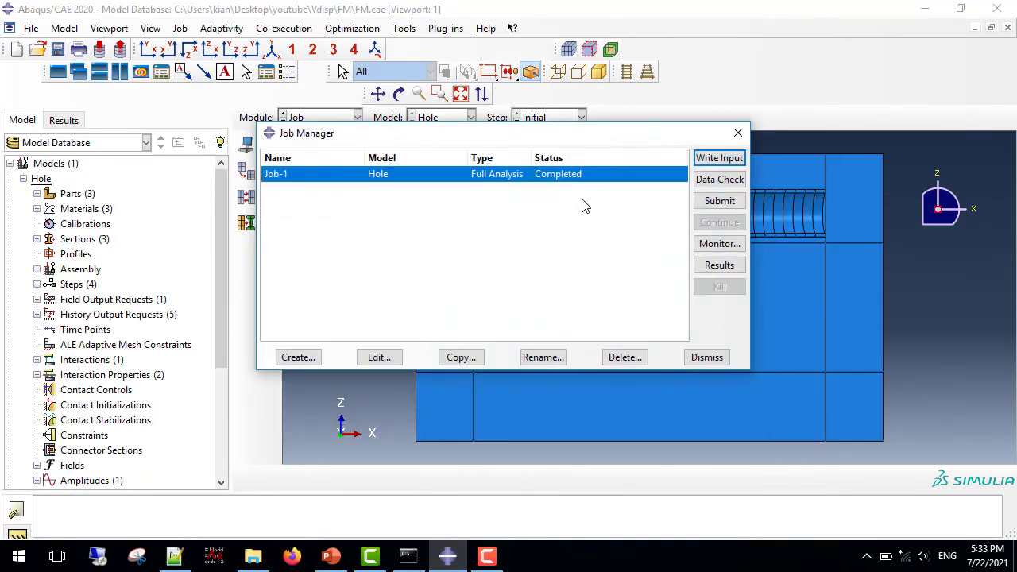
{"action": "left_click", "coordinate": [718, 264]}
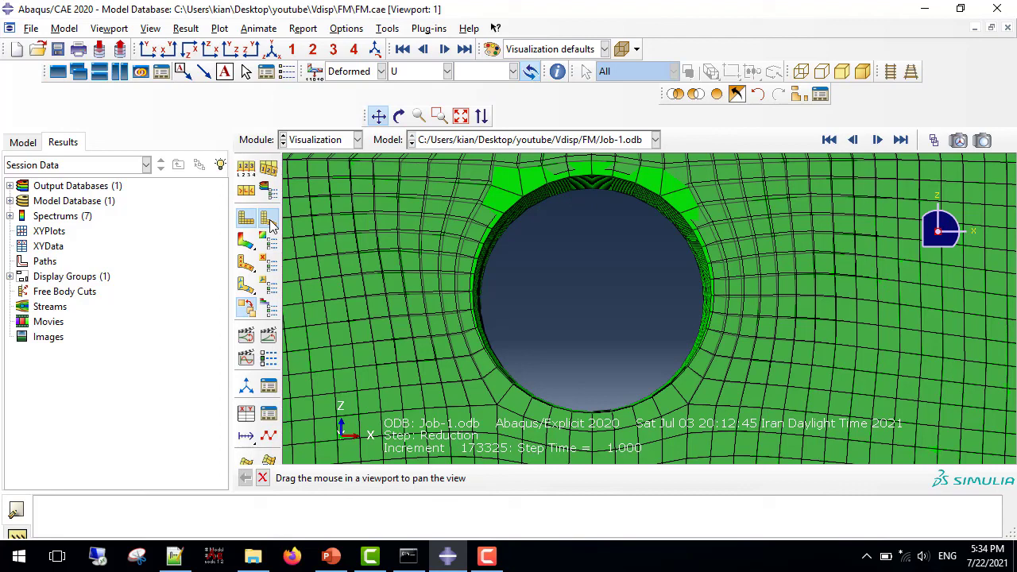
Plot the S, Mises contour on the deformed mesh at the Reduction step.
{"action": "left_click", "coordinate": [247, 220]}
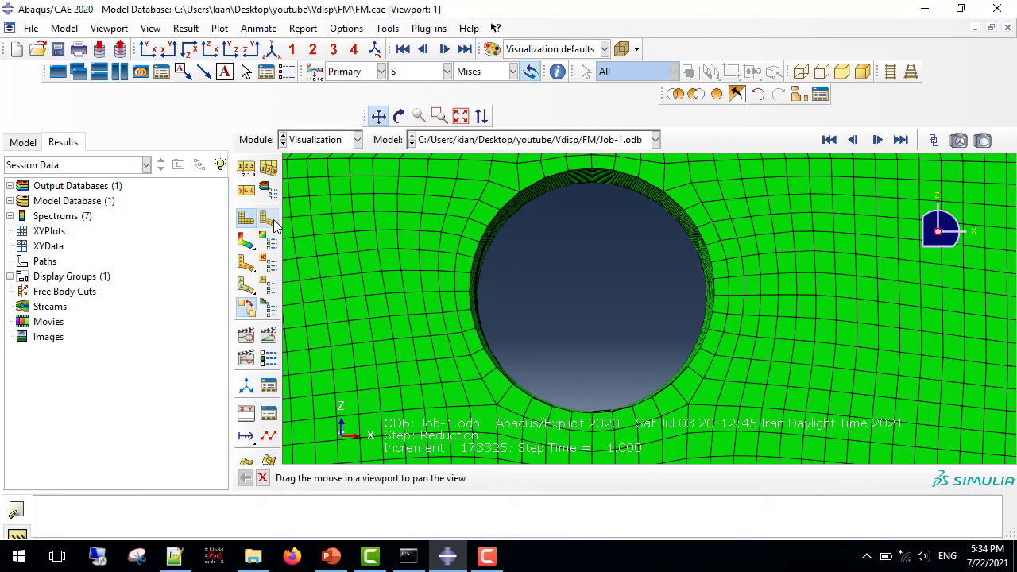